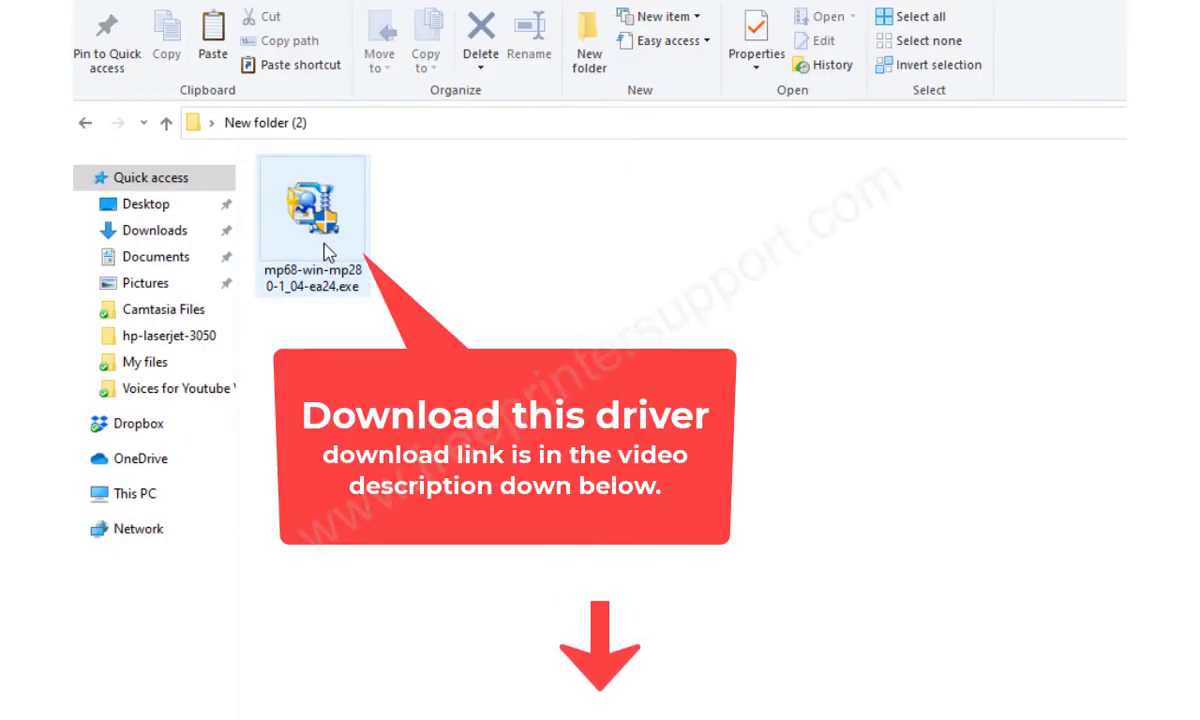
Extract the downloaded mp68-win-mp280 installer into a folder of the same name.
click(316, 220)
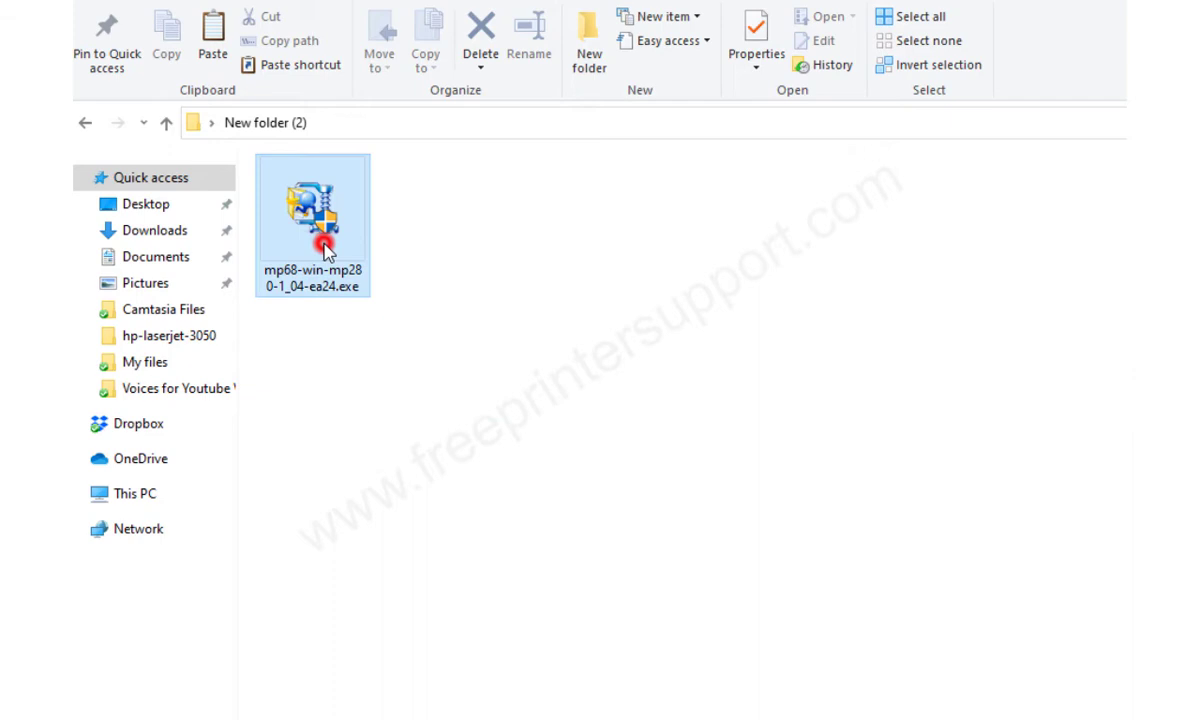
right_click(312, 210)
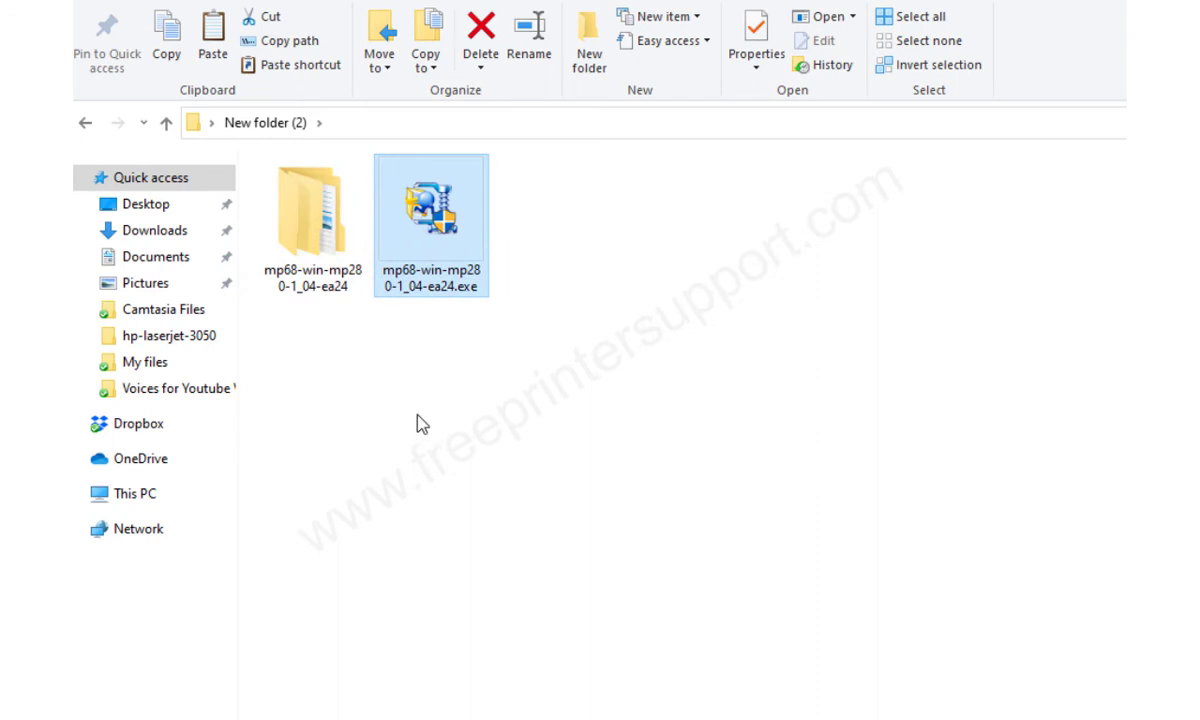
Navigate into mp68-win-mp280-1_04-ea24 > DrvSetup and launch SETUP.exe.
double_click(310, 216)
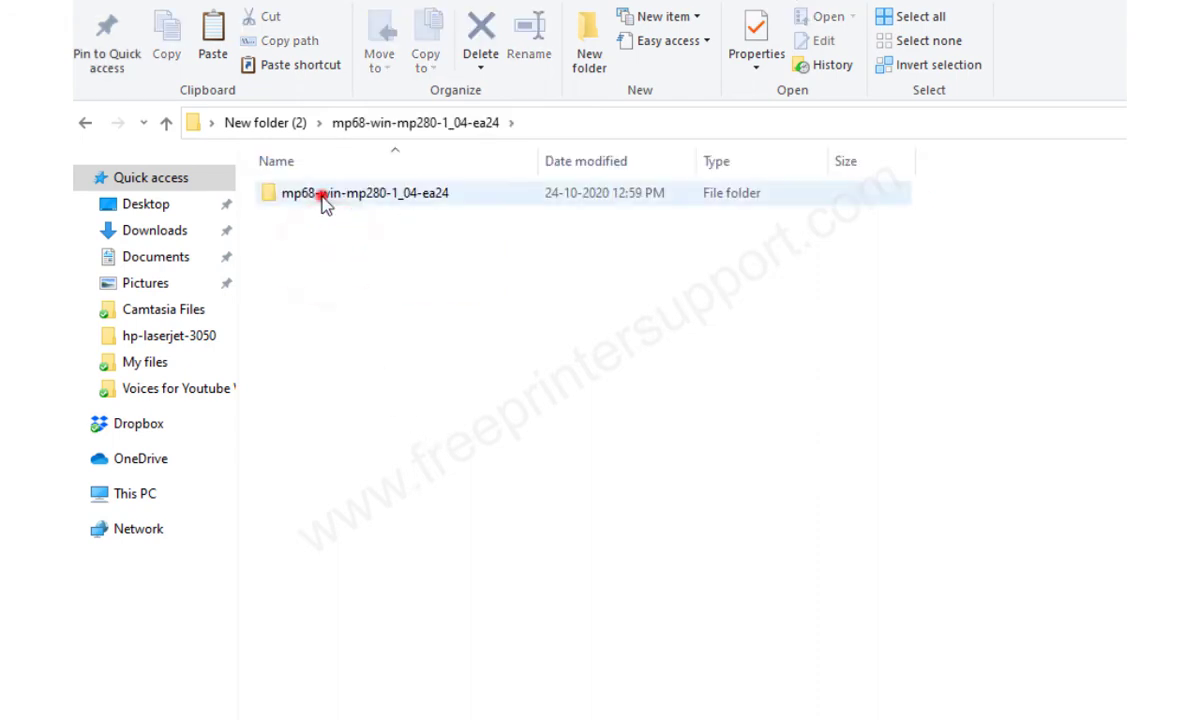
double_click(360, 192)
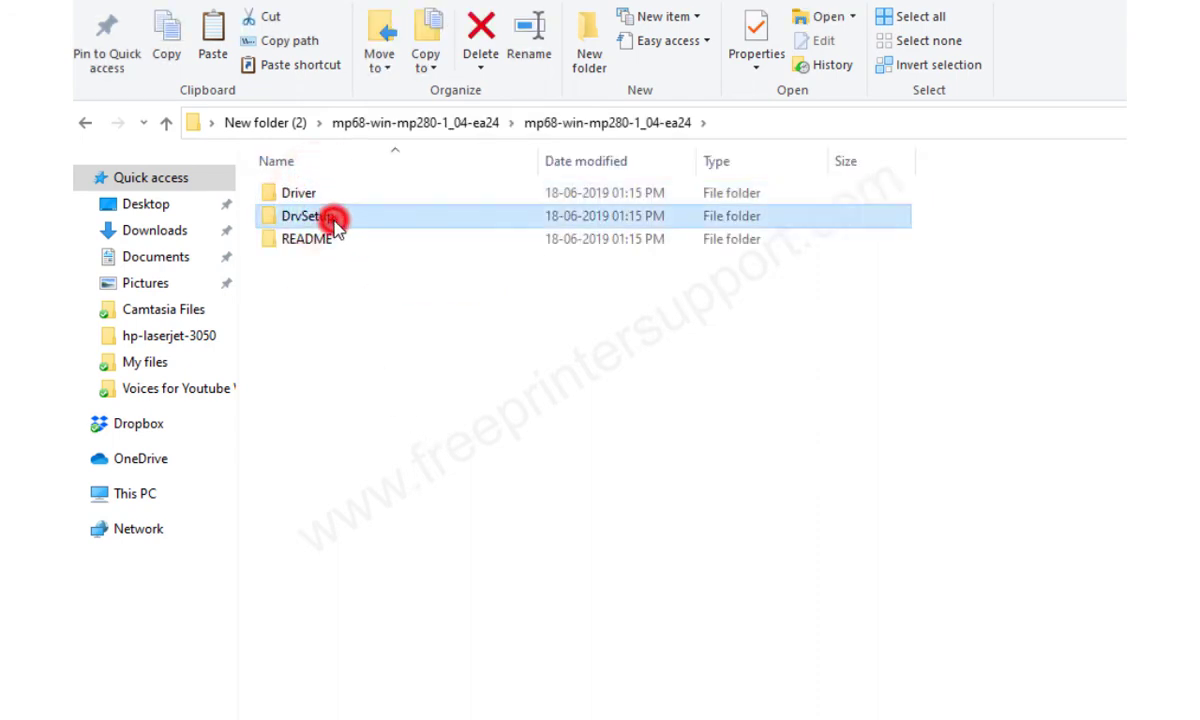
double_click(308, 216)
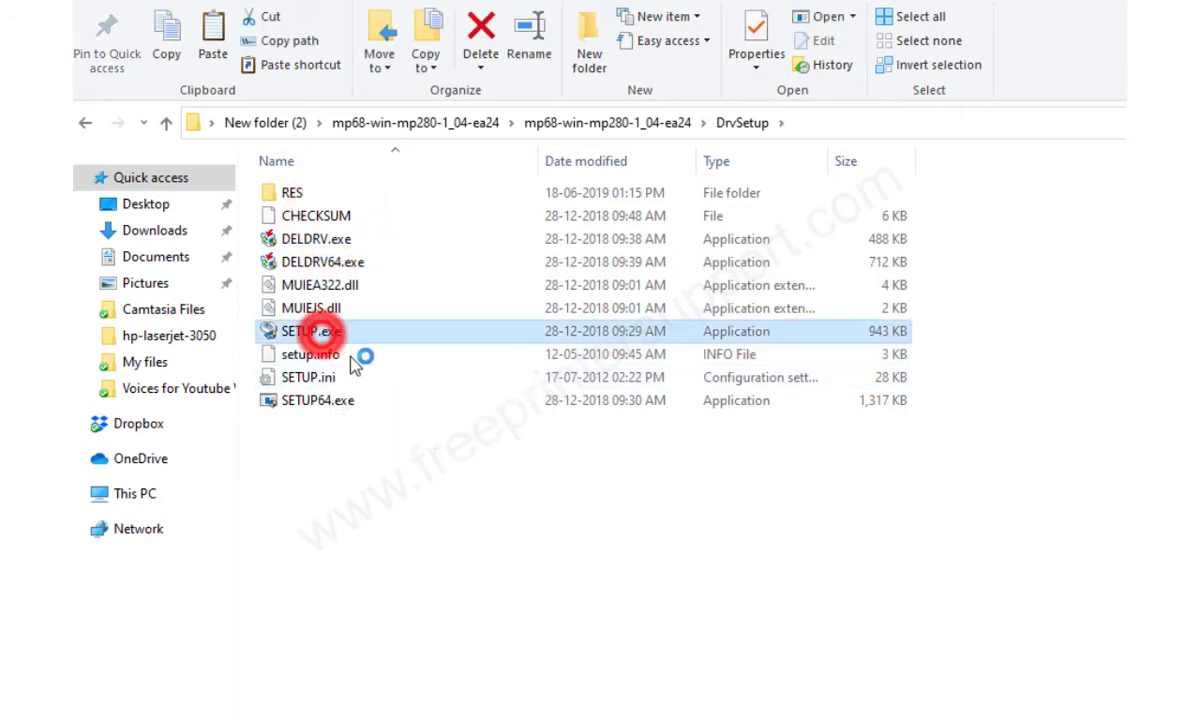
double_click(304, 332)
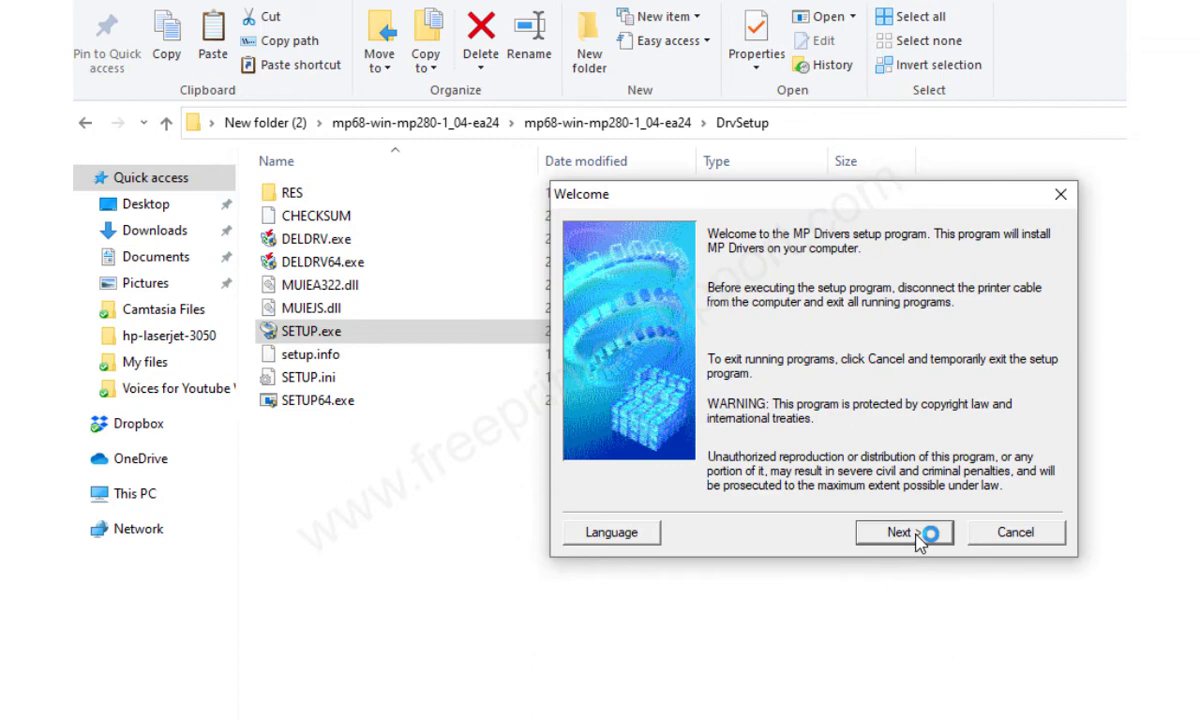
Continue past Welcome, keep USA/Canada/Latin America residence, and accept the License Agreement.
click(898, 532)
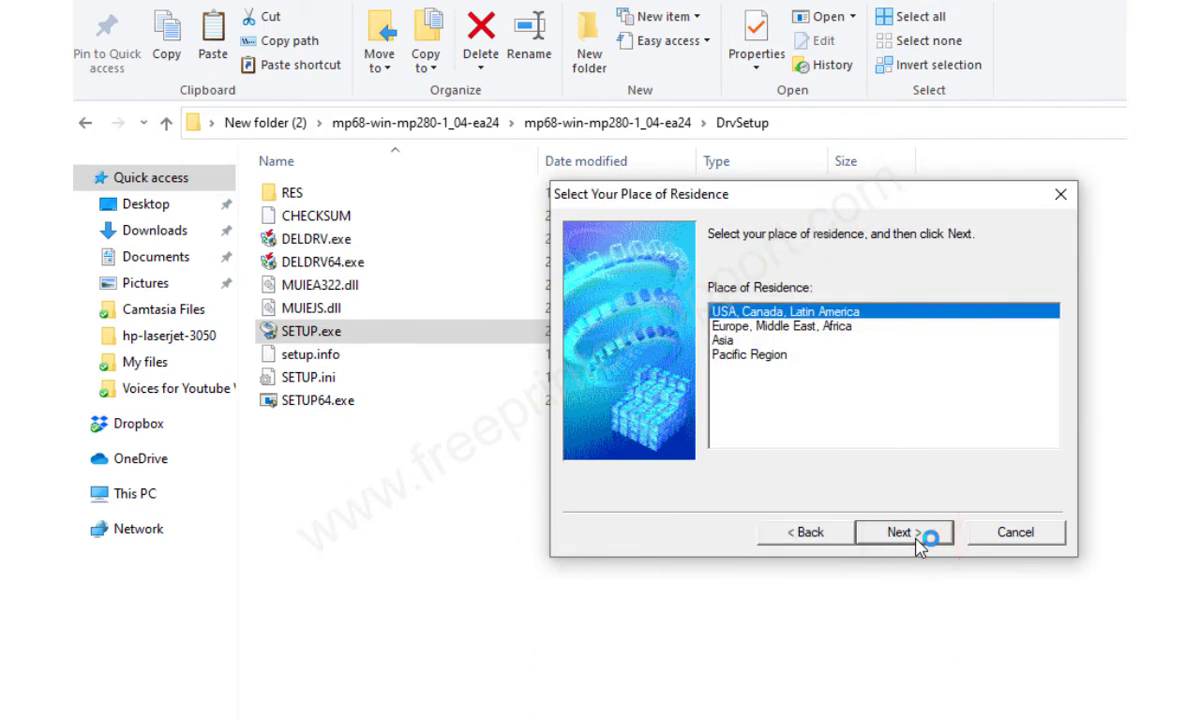
click(900, 532)
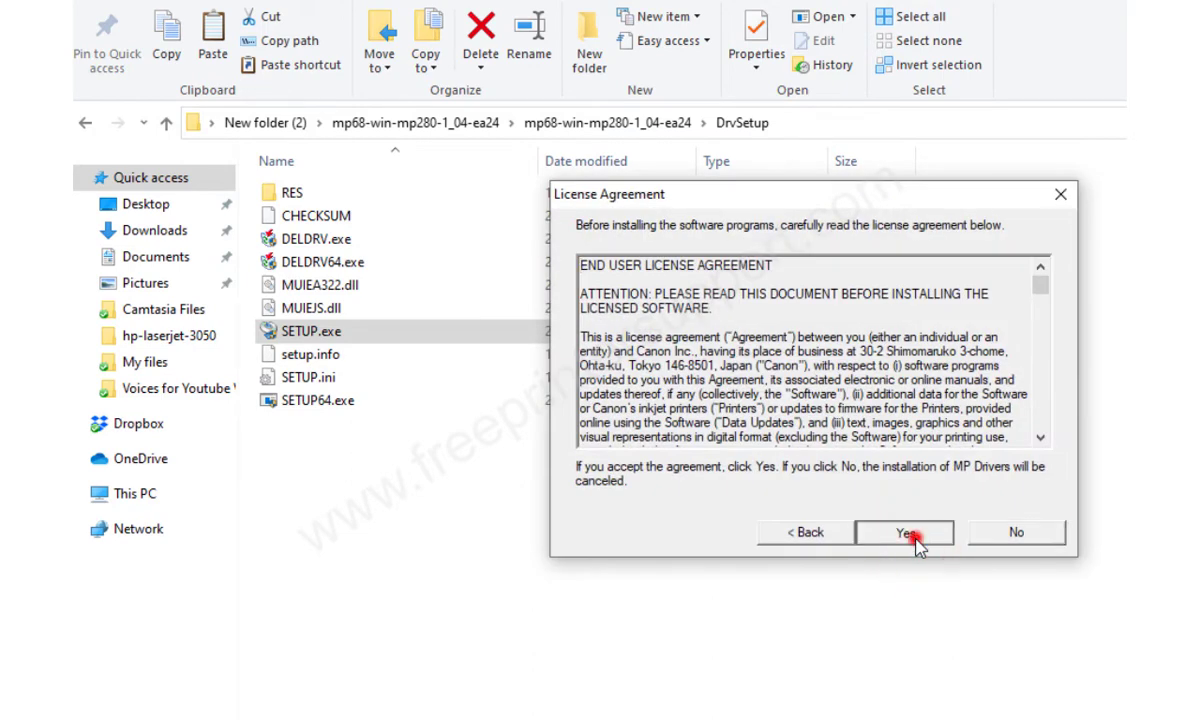
click(902, 532)
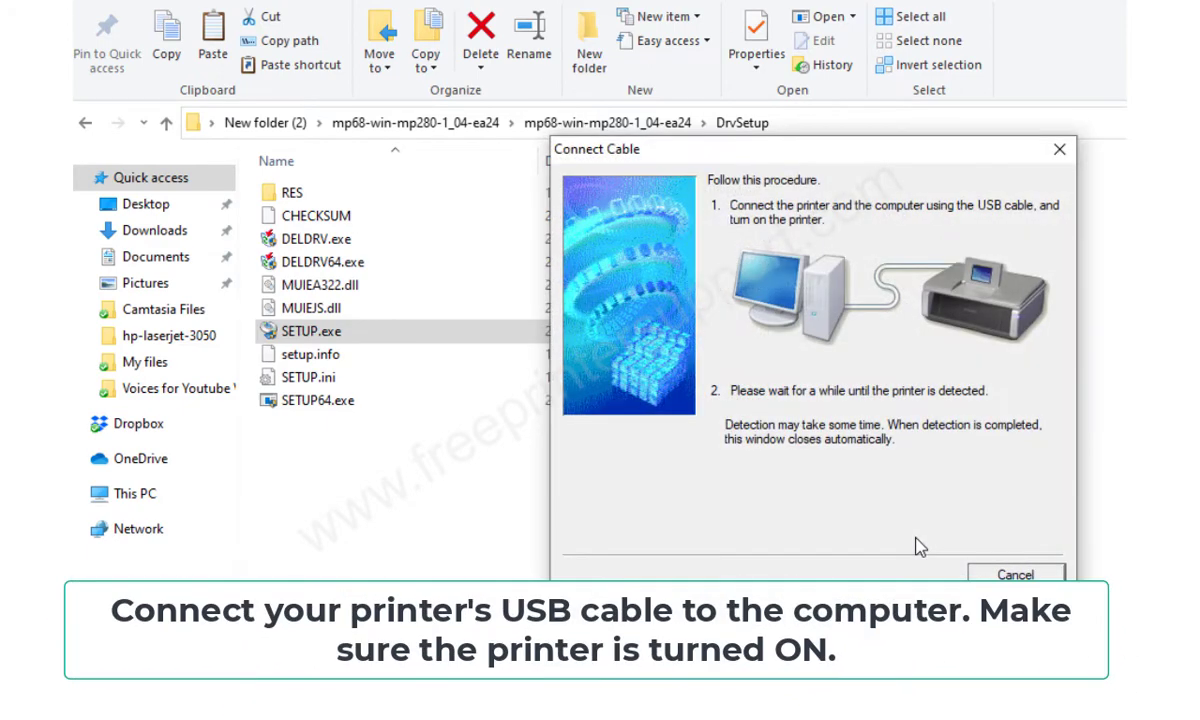
mouse_move(890, 484)
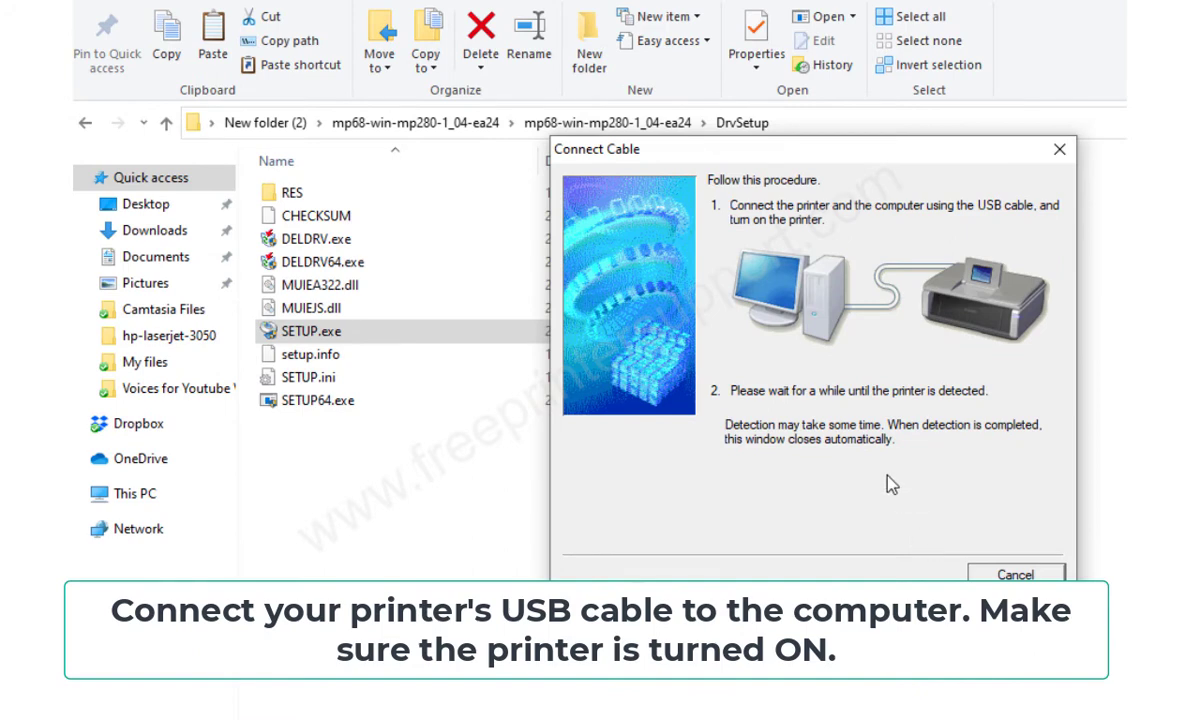